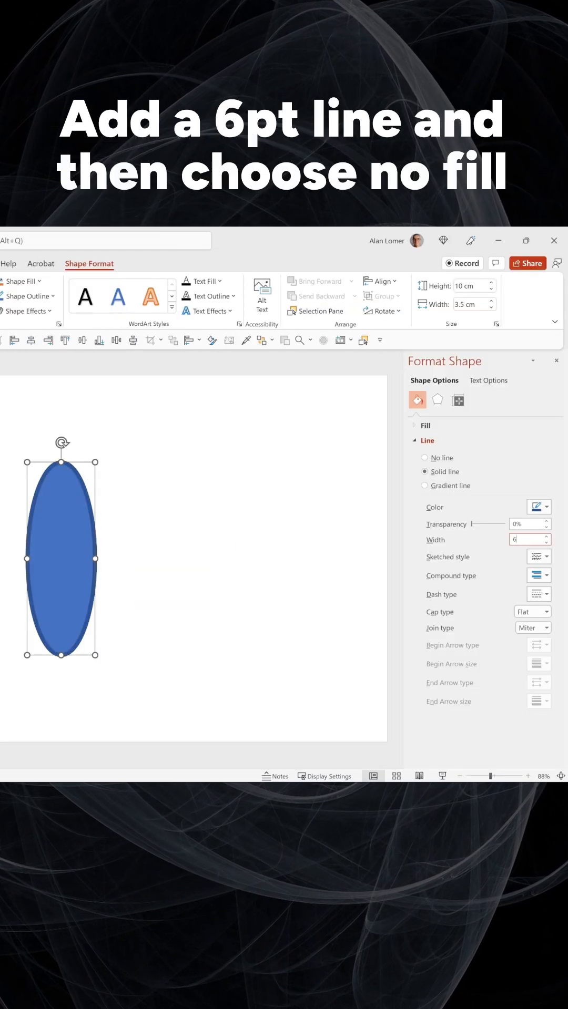
Give the oval a 6 pt grey outline with no fill and duplicate it with Ctrl+D
type("6 pt")
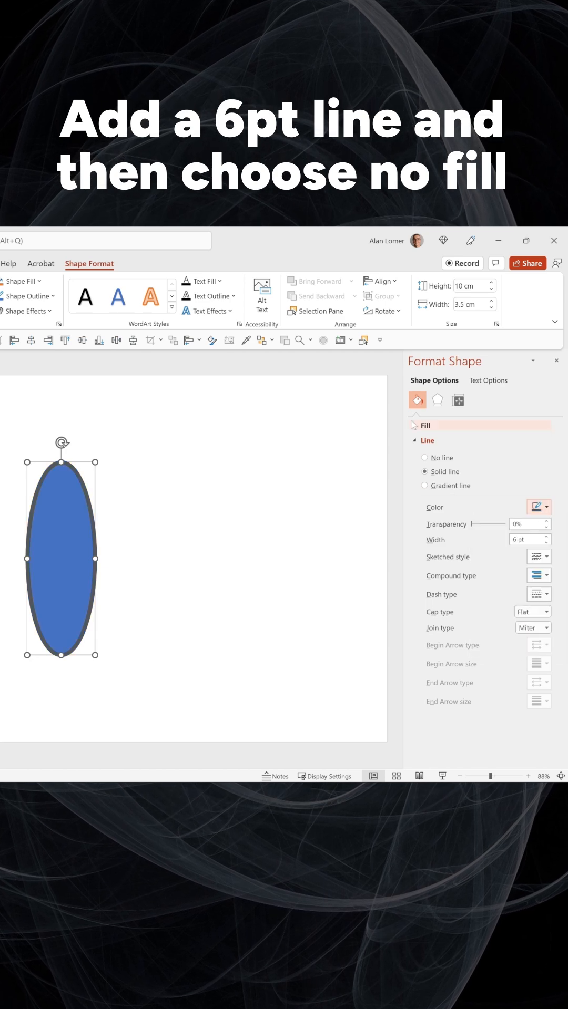
key("ctrl+d")
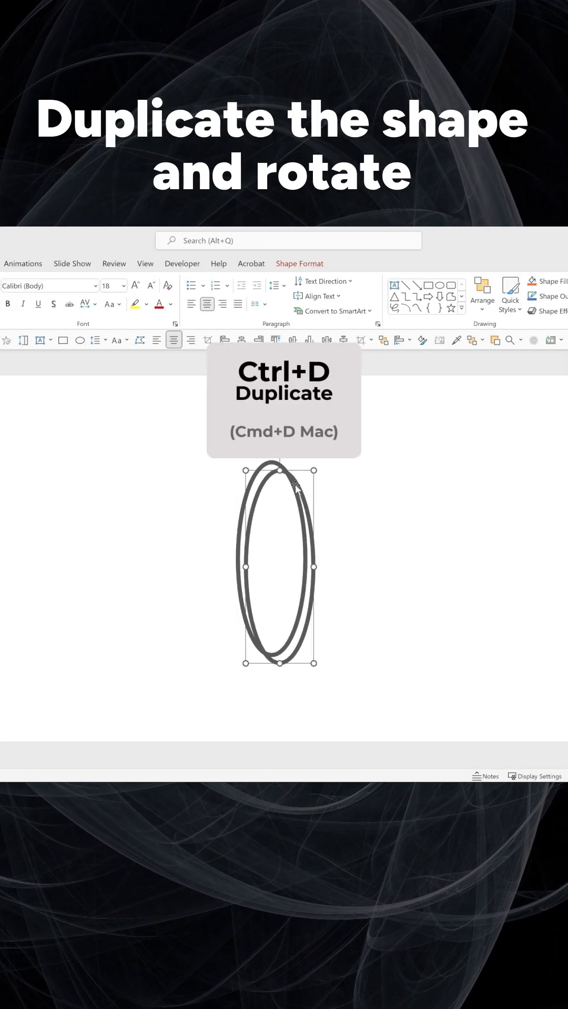
Duplicate the oval again to get a third copy for the atom's orbits
key("Ctrl+D")
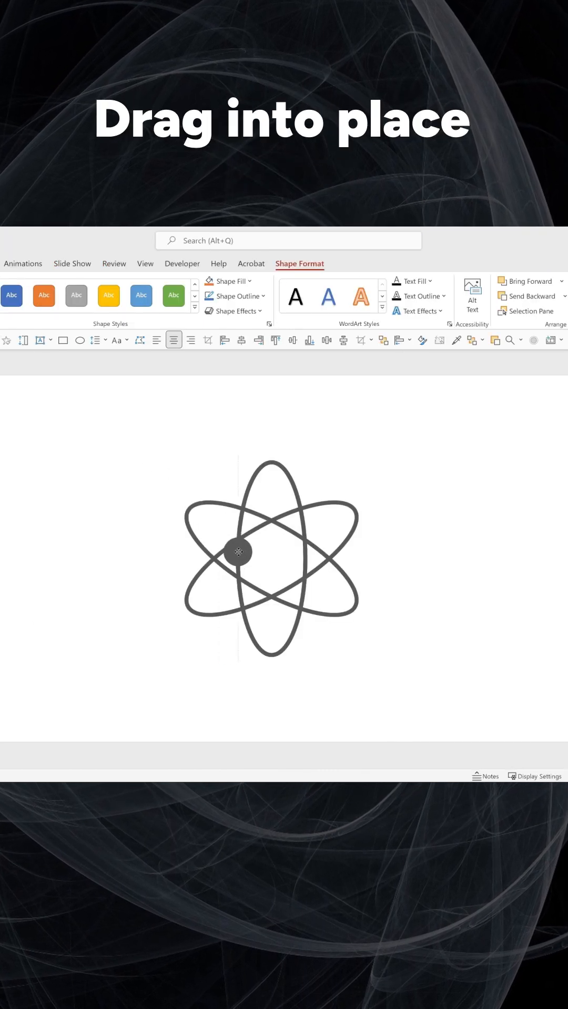
Add a Shapes motion path animation to the small grey circle
left_click(274, 295)
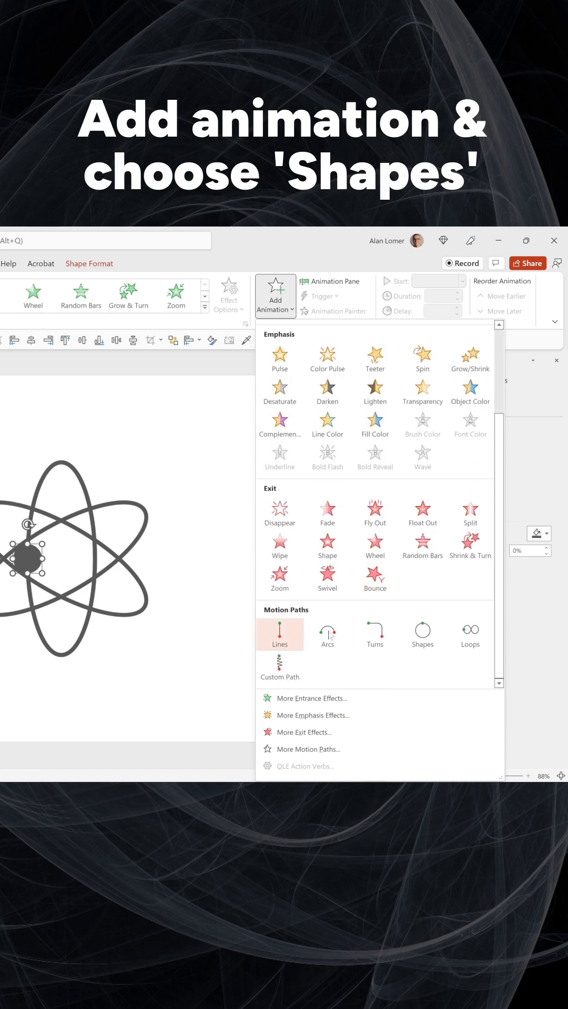
left_click(279, 634)
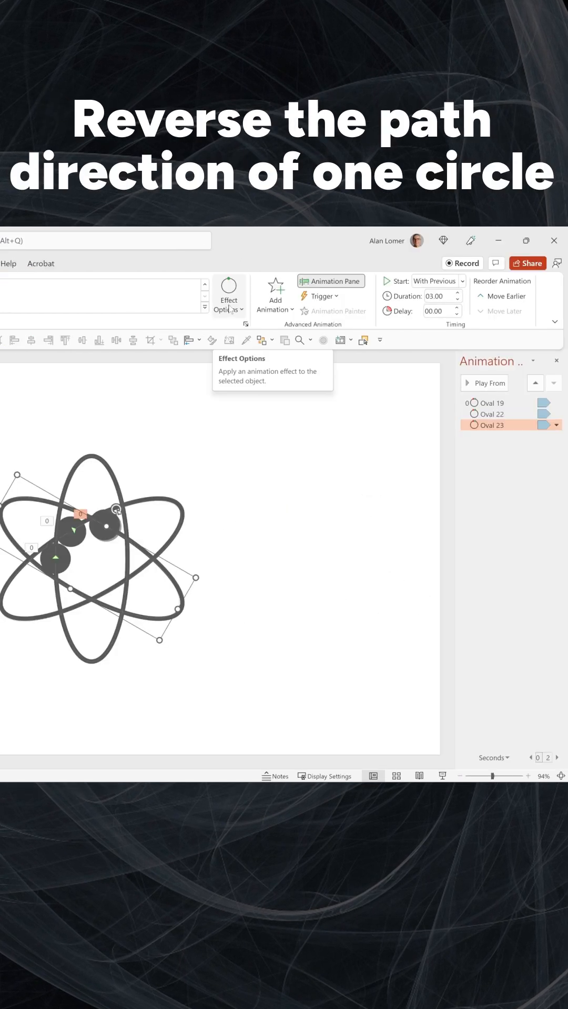
Show Effect Options for Oval 23's motion path to reverse its direction
left_click(228, 294)
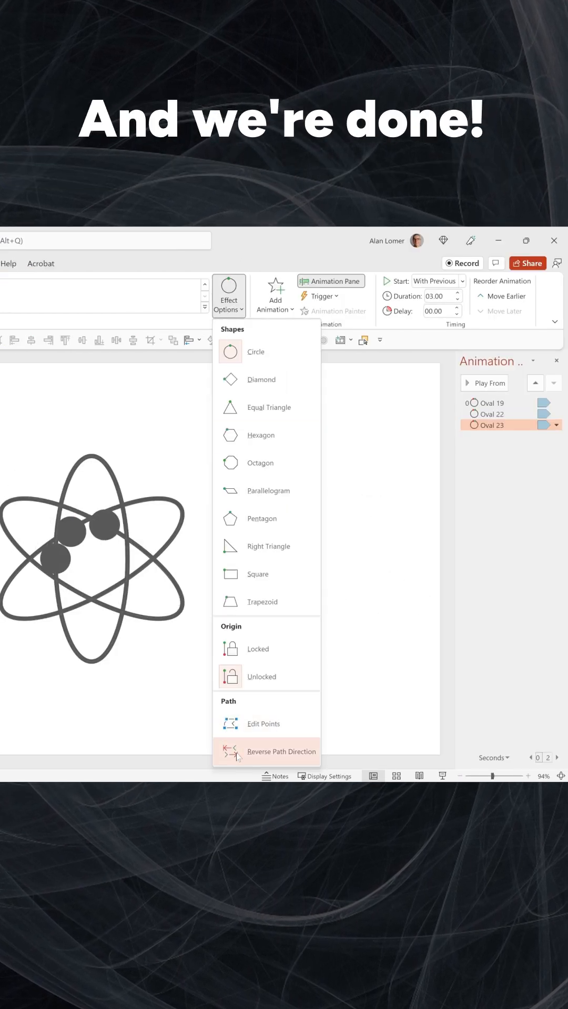